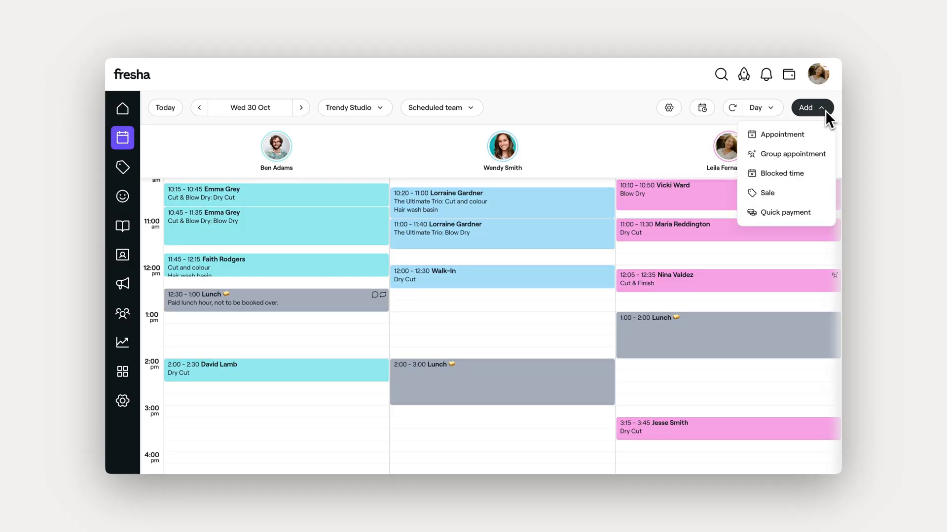
{"action": "left_click", "coordinate": [783, 134]}
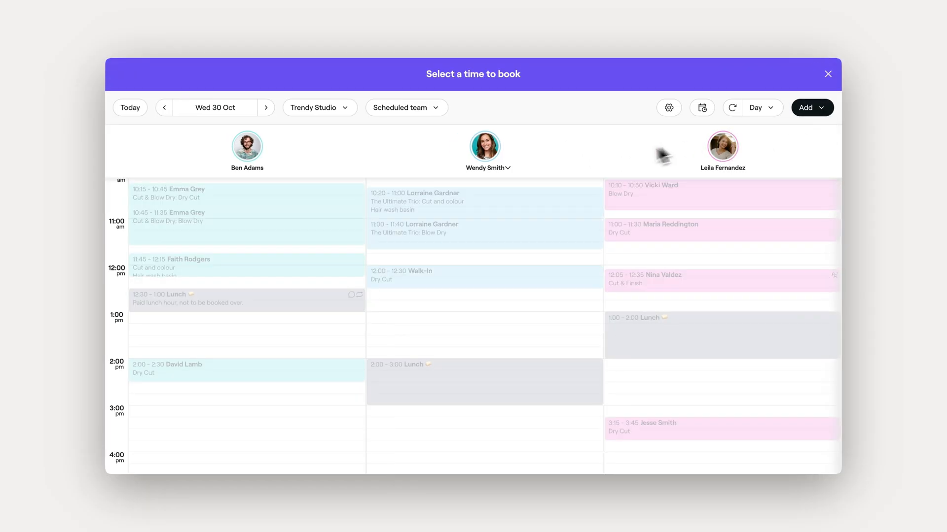
{"action": "left_click", "coordinate": [459, 317]}
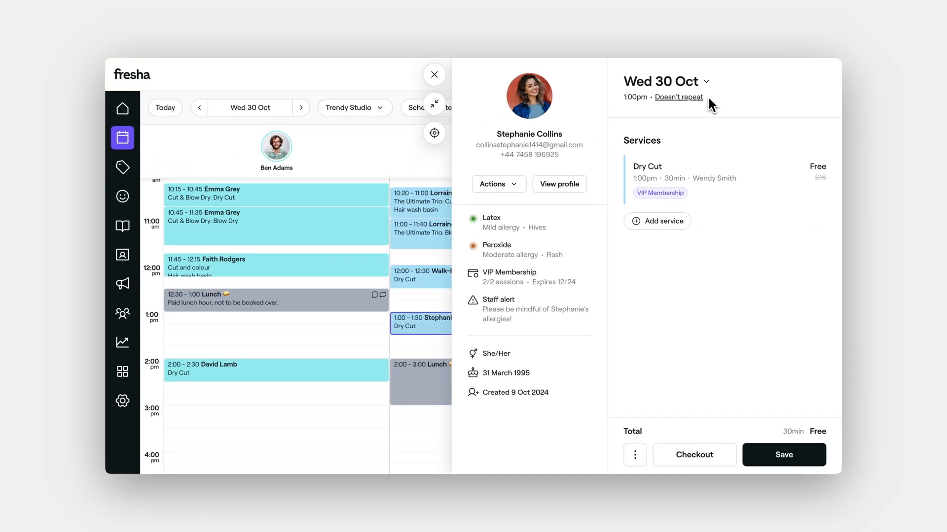
Set the Dry Cut to repeat every week, ending after 5 times, and apply it.
{"action": "left_click", "coordinate": [678, 97]}
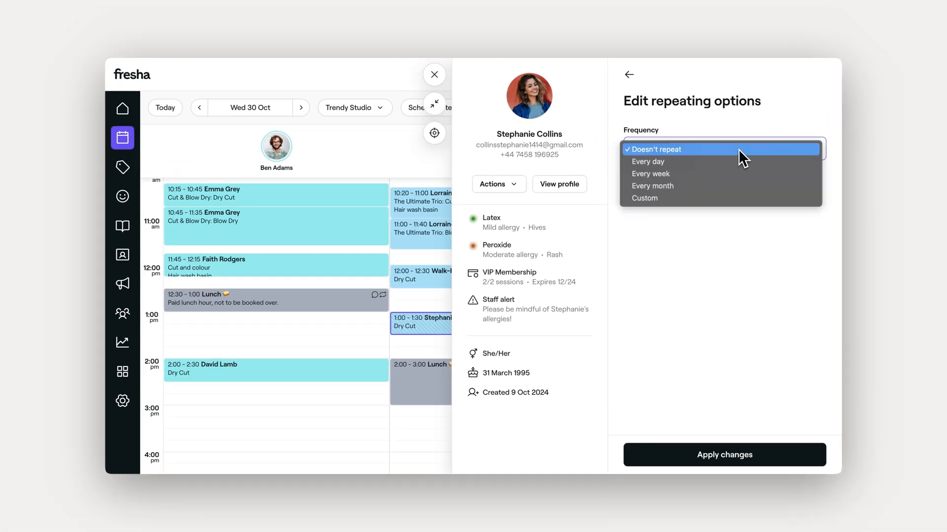
{"action": "left_click", "coordinate": [650, 173]}
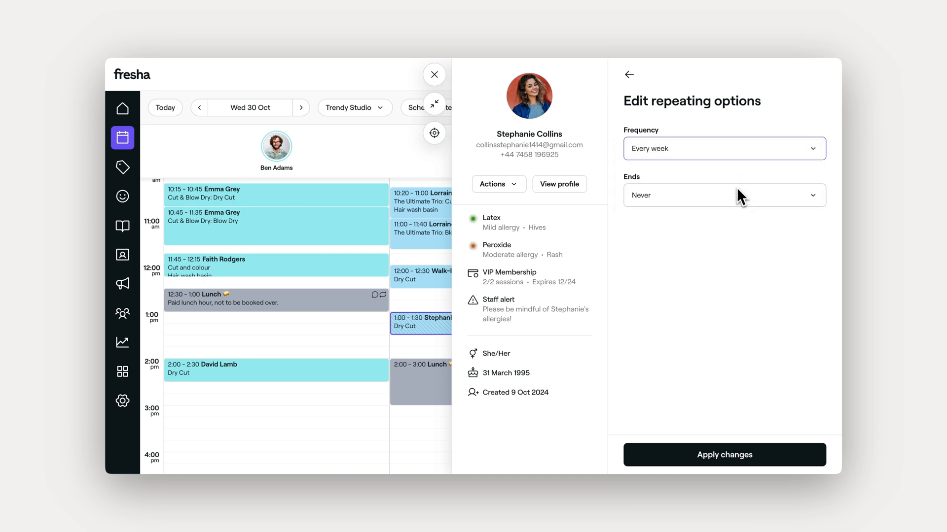
{"action": "left_click", "coordinate": [724, 195]}
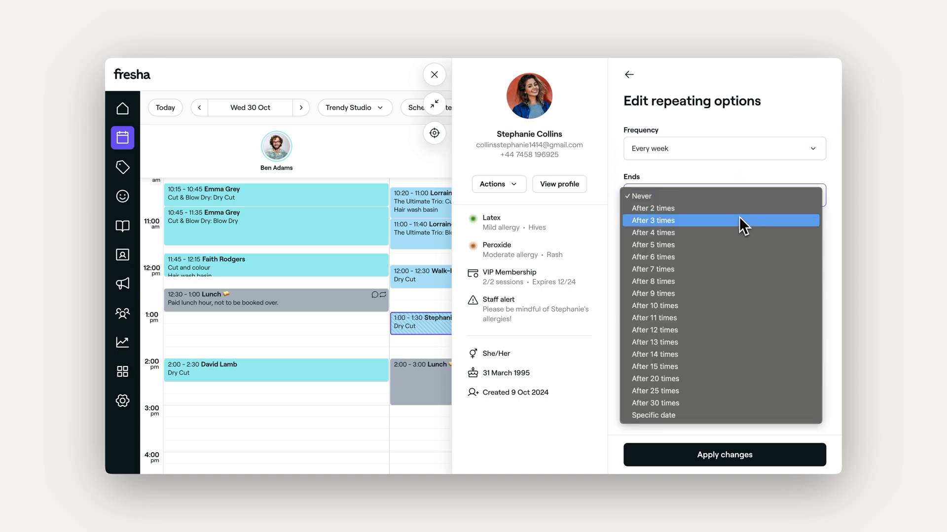
{"action": "left_click", "coordinate": [653, 244]}
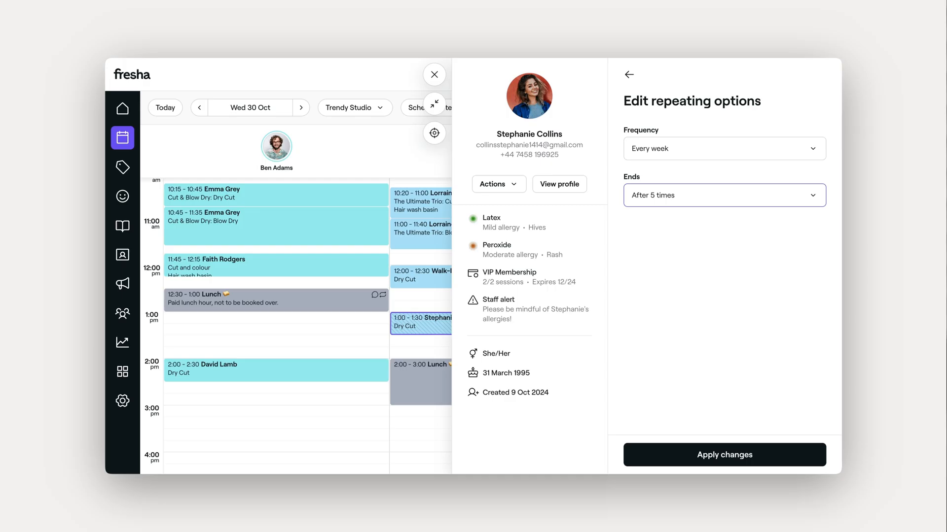
{"action": "mouse_move", "coordinate": [716, 420]}
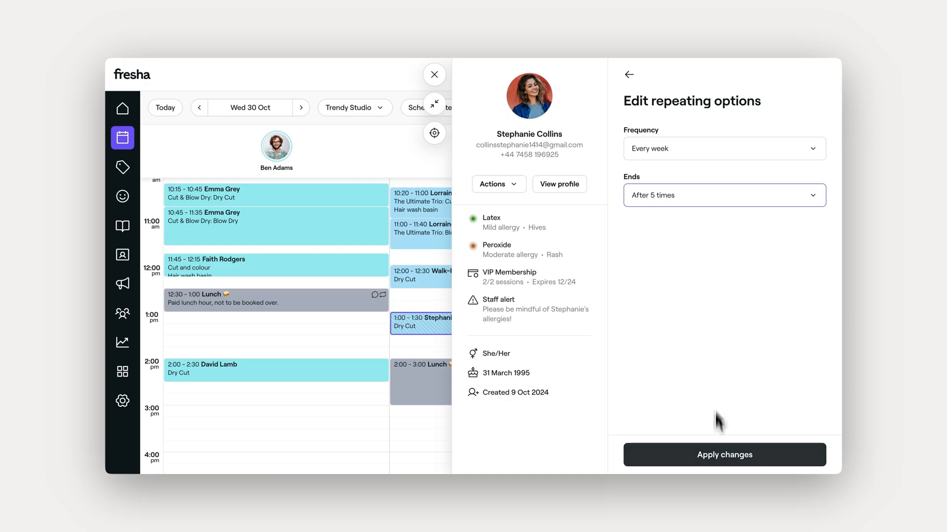
{"action": "left_click", "coordinate": [434, 74]}
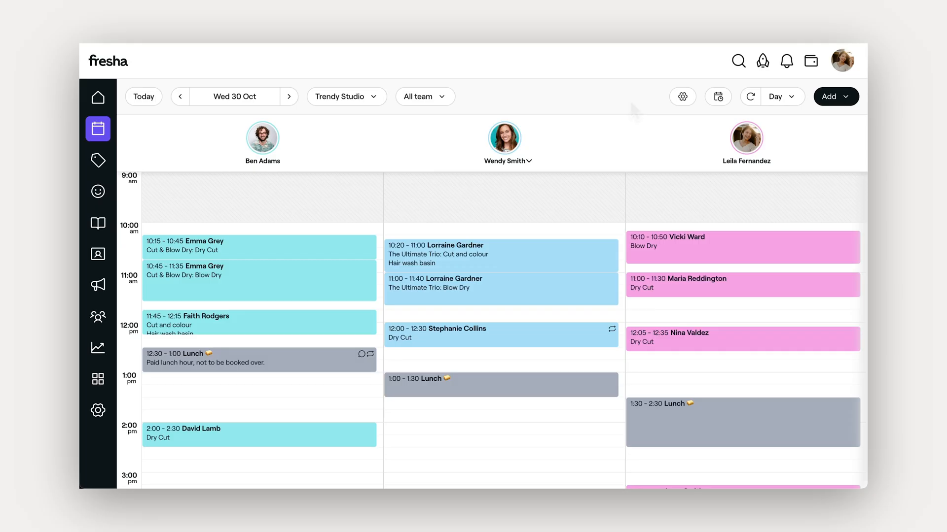
{"action": "left_click", "coordinate": [485, 335]}
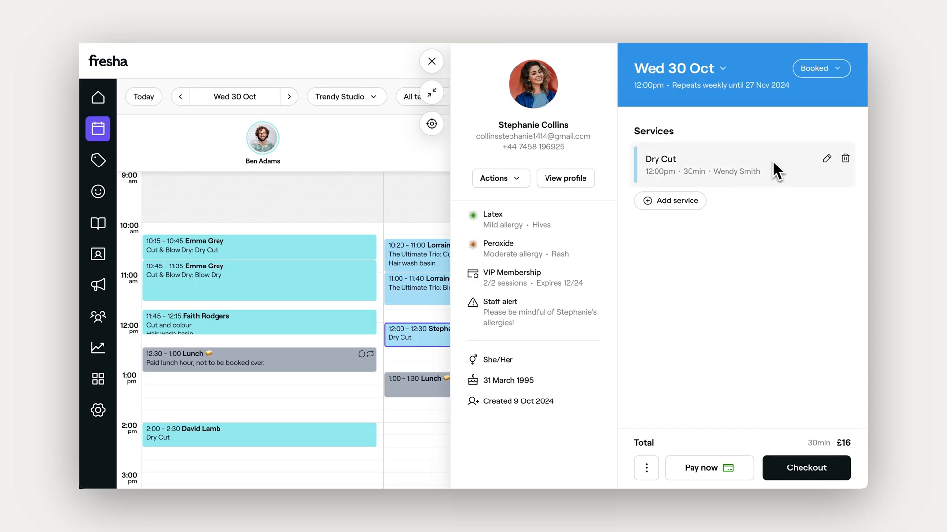
Reschedule the Wed 30 Oct Dry Cut occurrence to a 12:30pm start and save.
{"action": "left_click", "coordinate": [826, 158]}
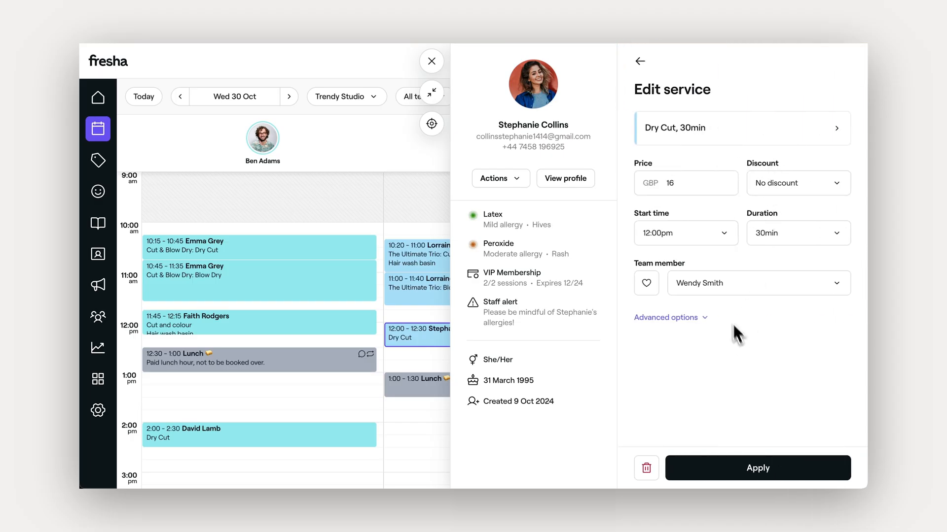
{"action": "left_click", "coordinate": [687, 233]}
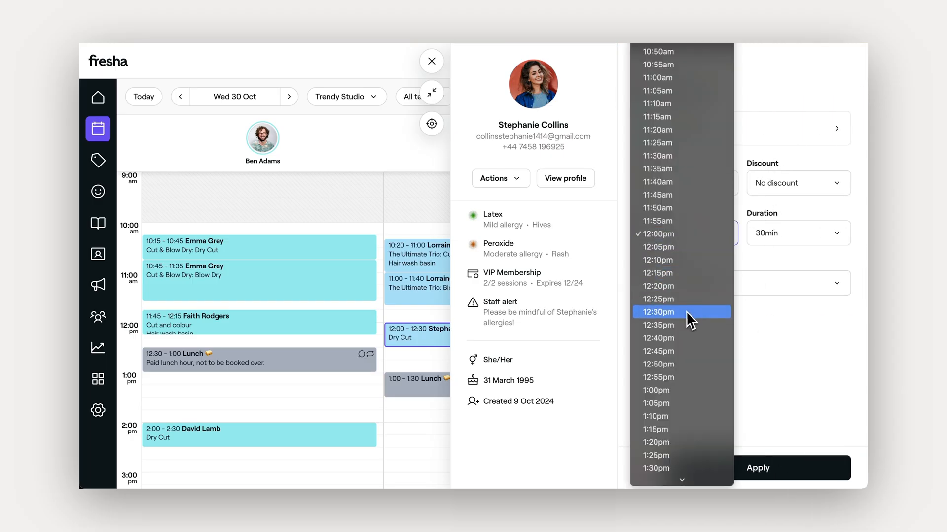
{"action": "left_click", "coordinate": [658, 312]}
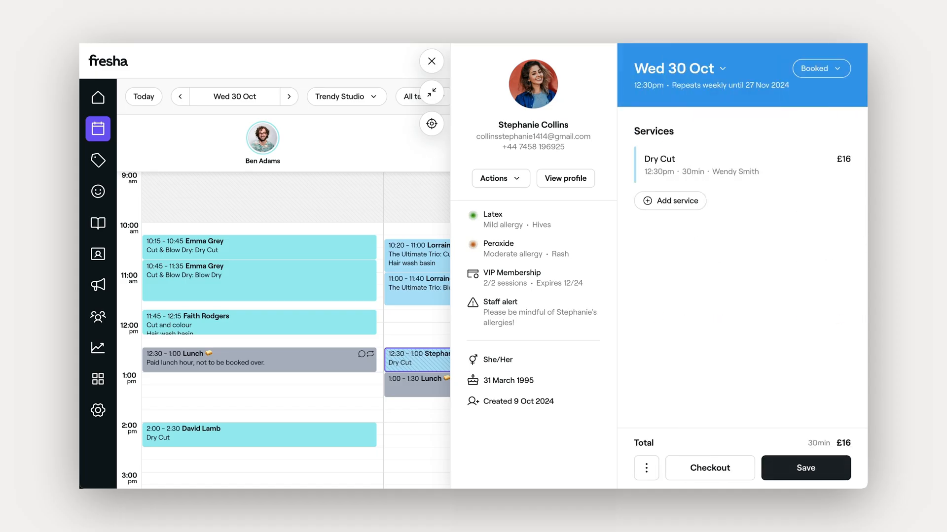
{"action": "left_click", "coordinate": [804, 467]}
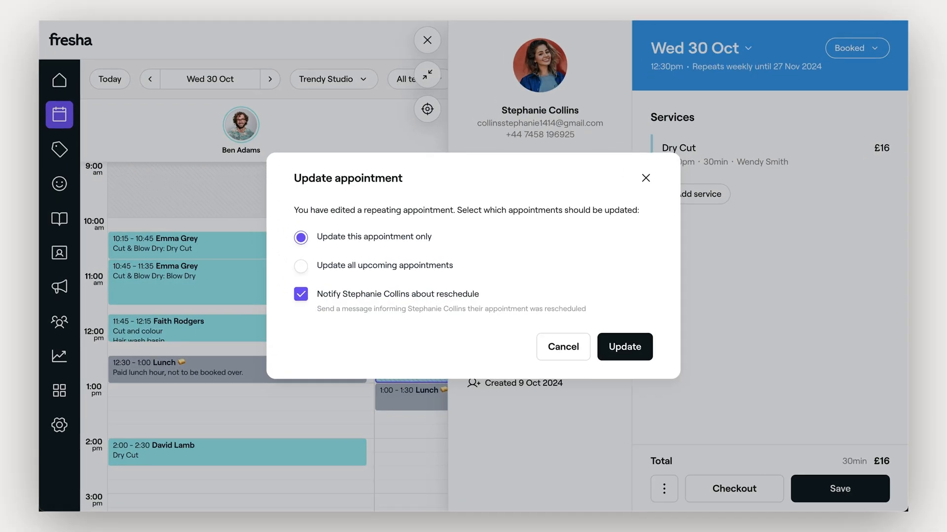